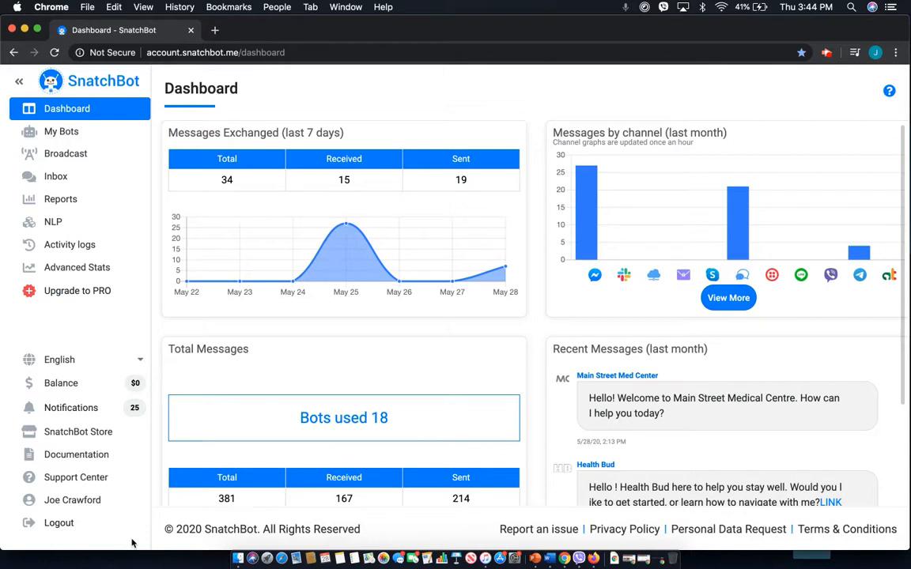
pyautogui.moveTo(61, 131)
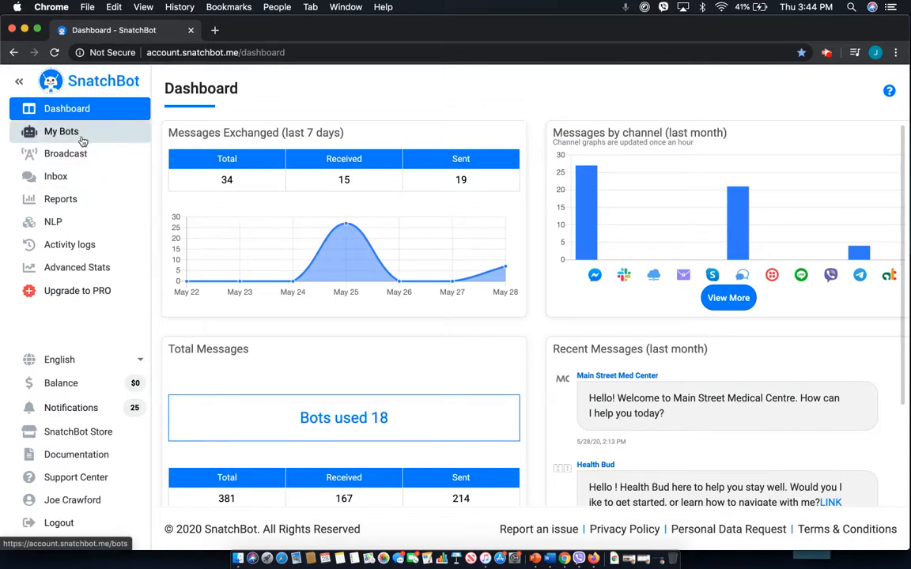
# Step: Go to My Bots to reach the Main Street Med Center bot
pyautogui.click(61, 131)
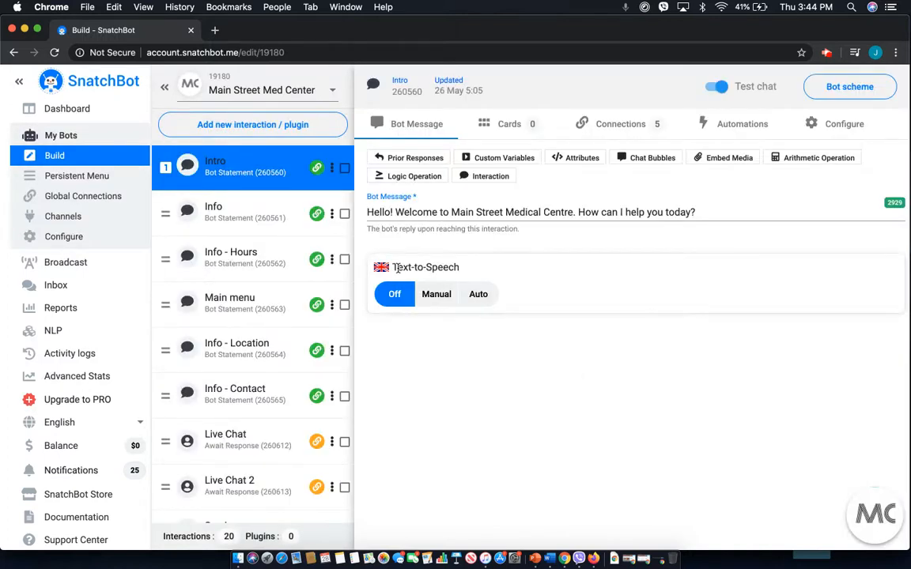
# Step: Reach the webchat channel's Get Embed Code settings and its Custom Styles field
pyautogui.click(63, 215)
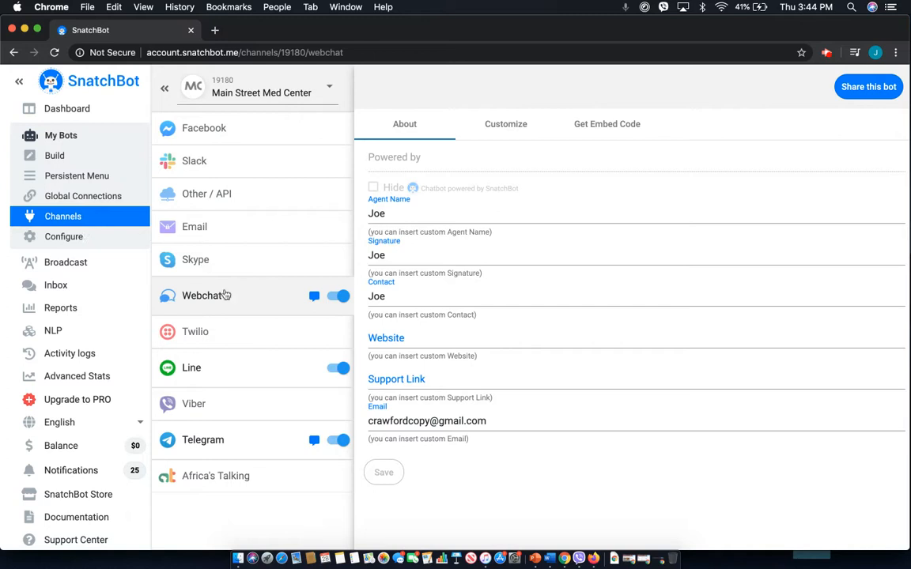
pyautogui.moveTo(569, 187)
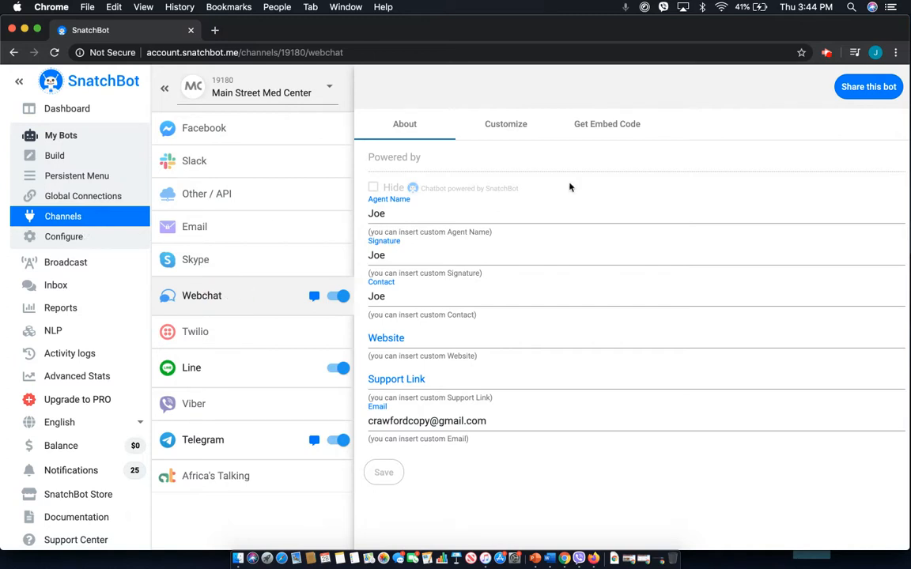
pyautogui.click(607, 123)
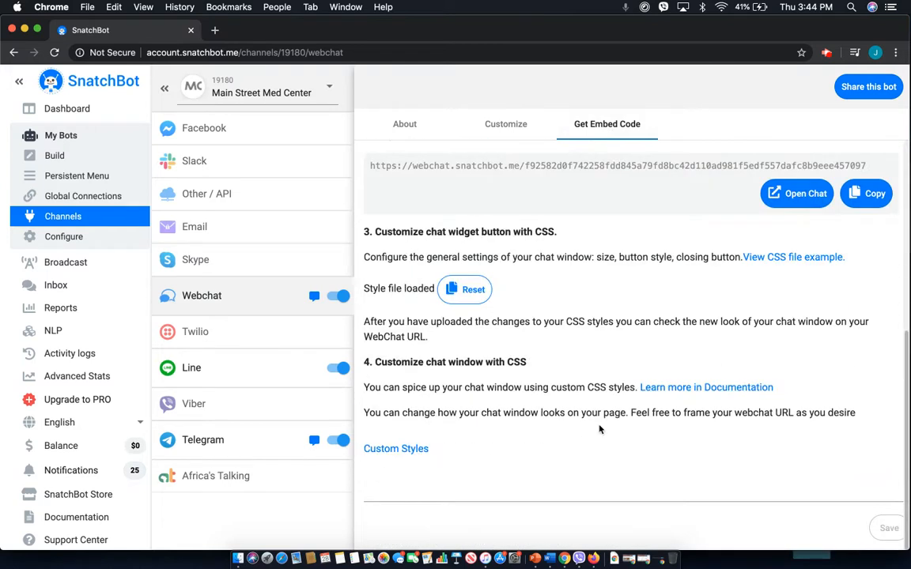
pyautogui.moveTo(500, 360)
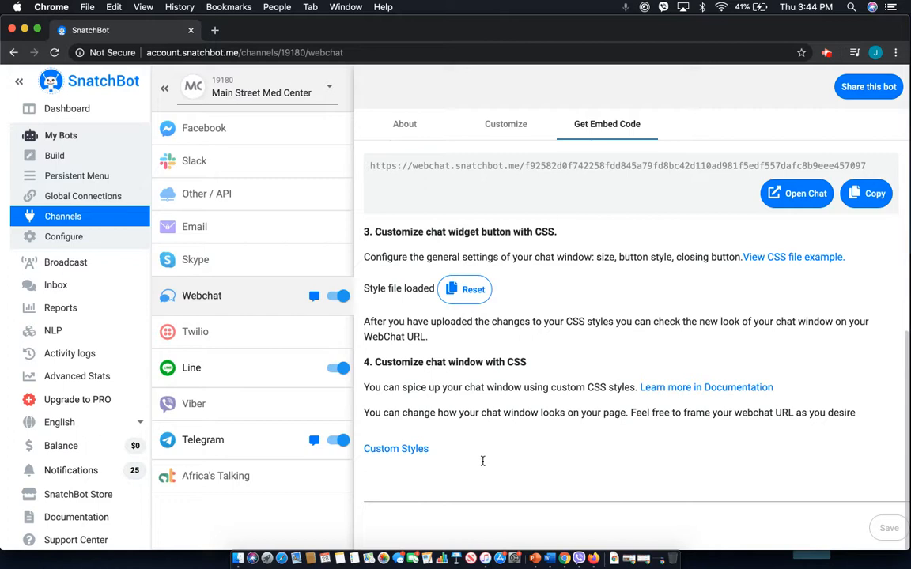
pyautogui.click(705, 387)
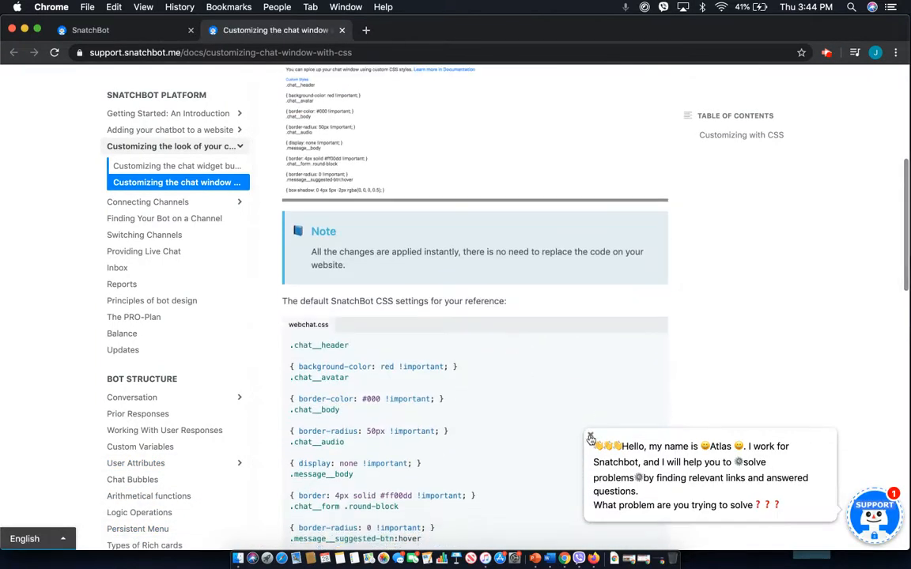
# Step: Scroll the CSS customization guide down to the default webchat.css settings
pyautogui.scroll(-3)
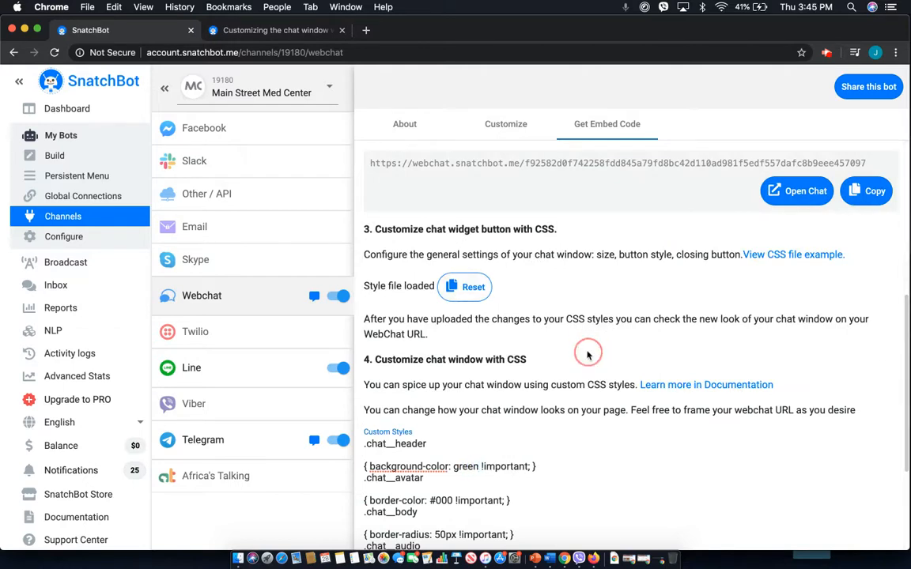
# Step: Save the custom CSS styles with the green header background-color
pyautogui.scroll(-3)
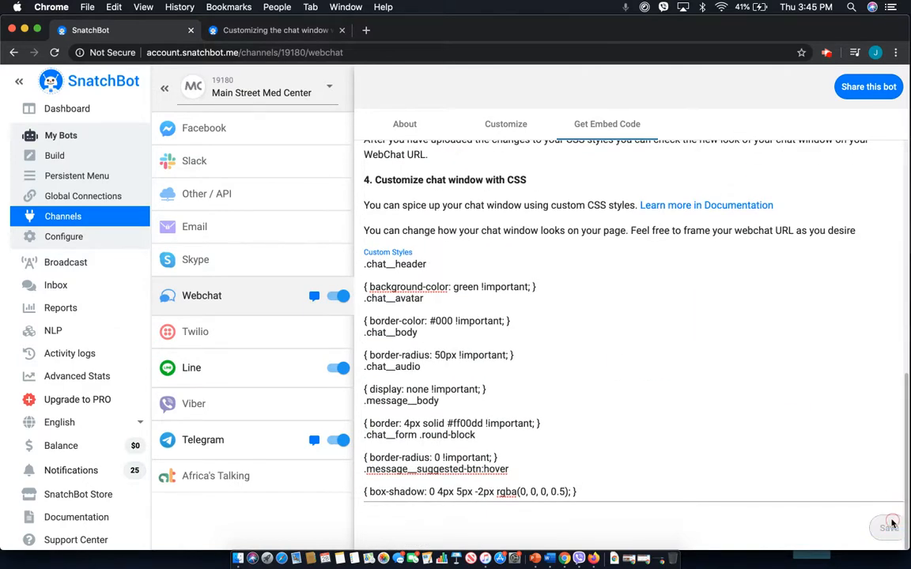
pyautogui.click(887, 528)
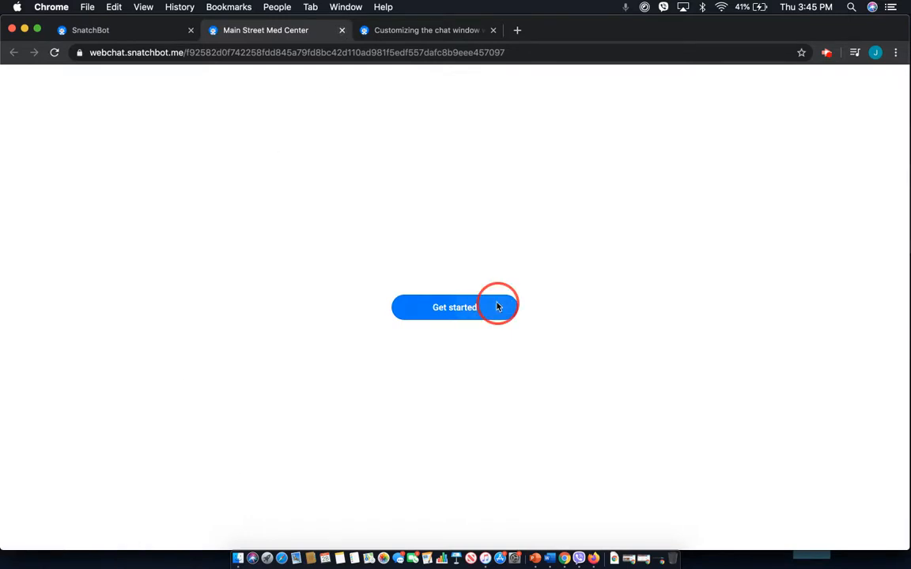
# Step: Launch the Main Street Med Center chat with Get started to show the green header
pyautogui.click(455, 307)
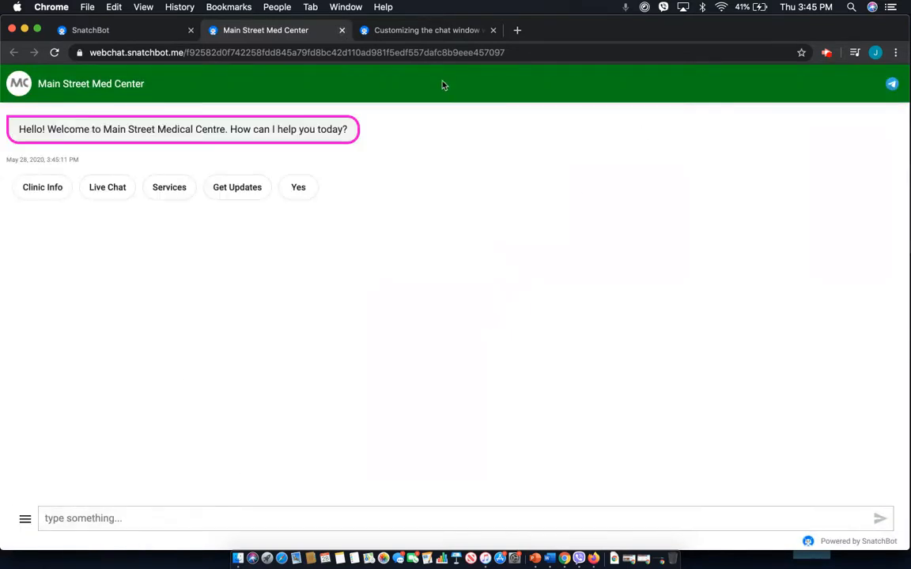
pyautogui.moveTo(531, 224)
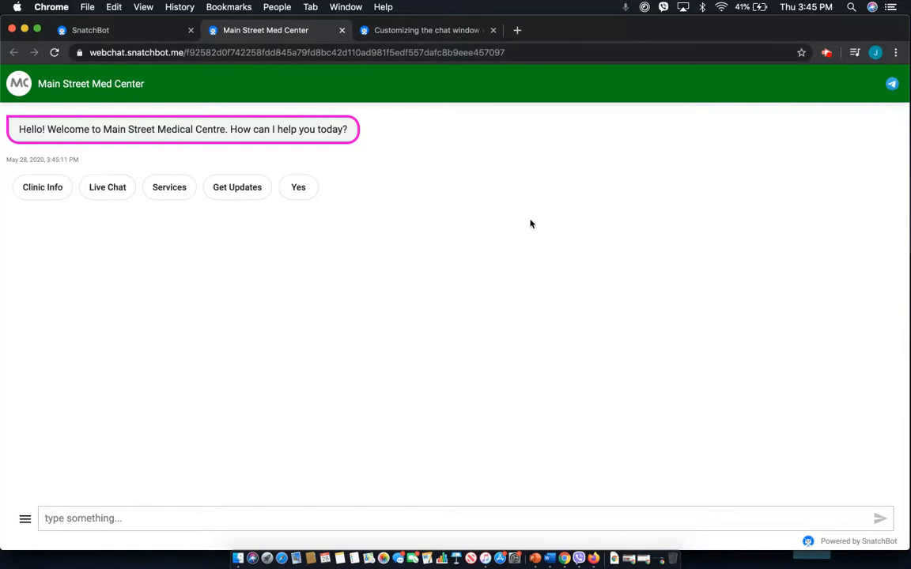
pyautogui.moveTo(532, 294)
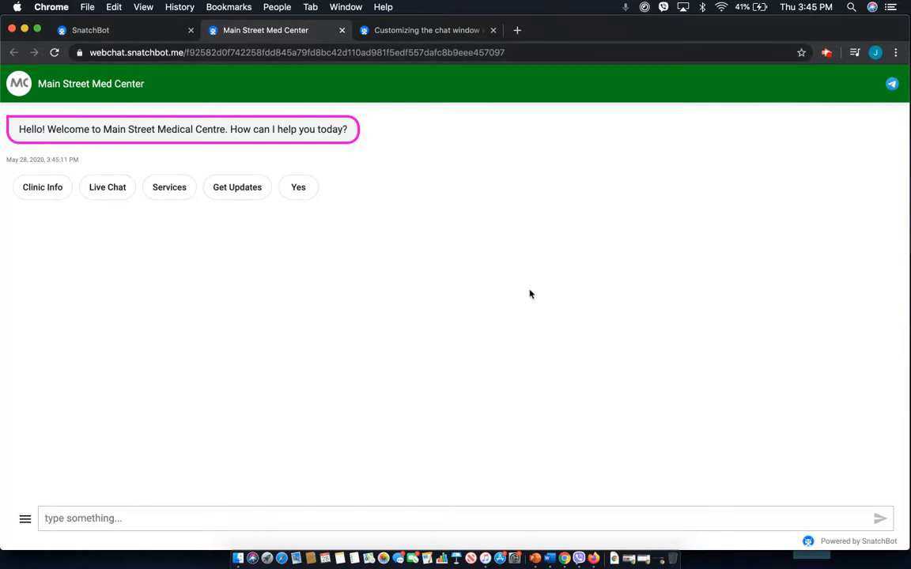
pyautogui.moveTo(536, 285)
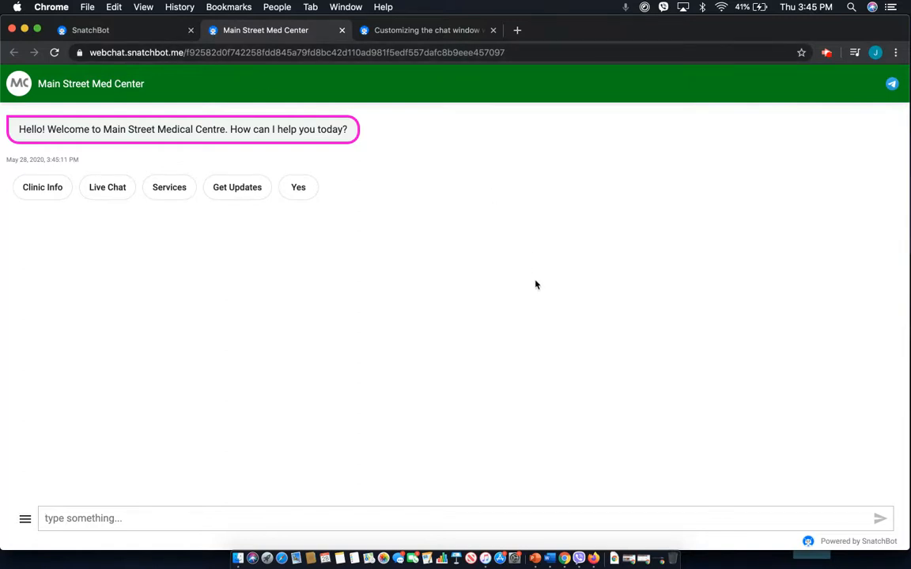
pyautogui.moveTo(439, 238)
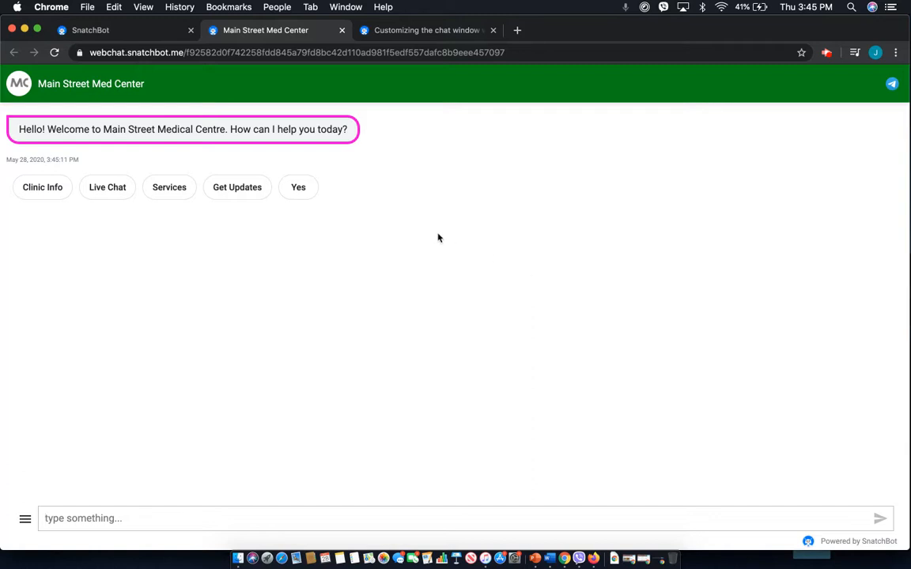
pyautogui.moveTo(503, 145)
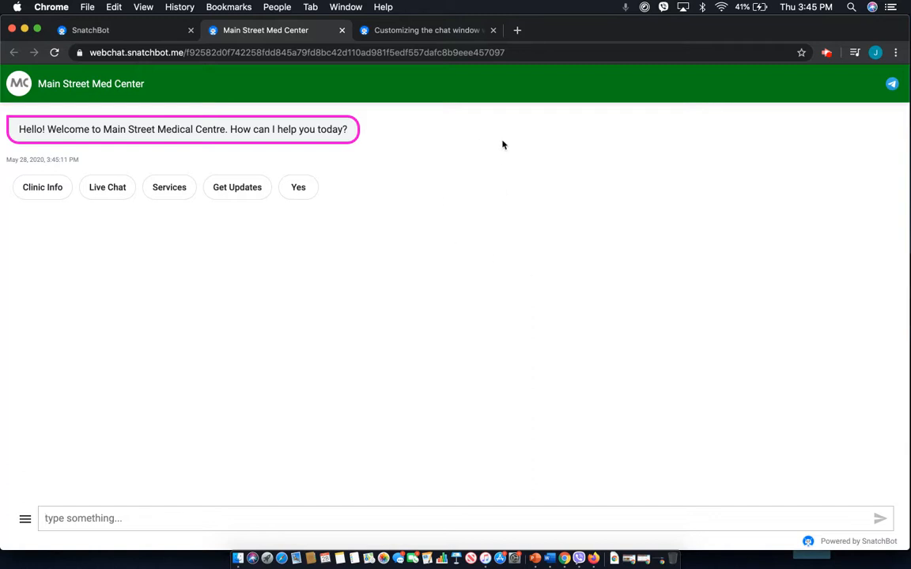
pyautogui.moveTo(577, 177)
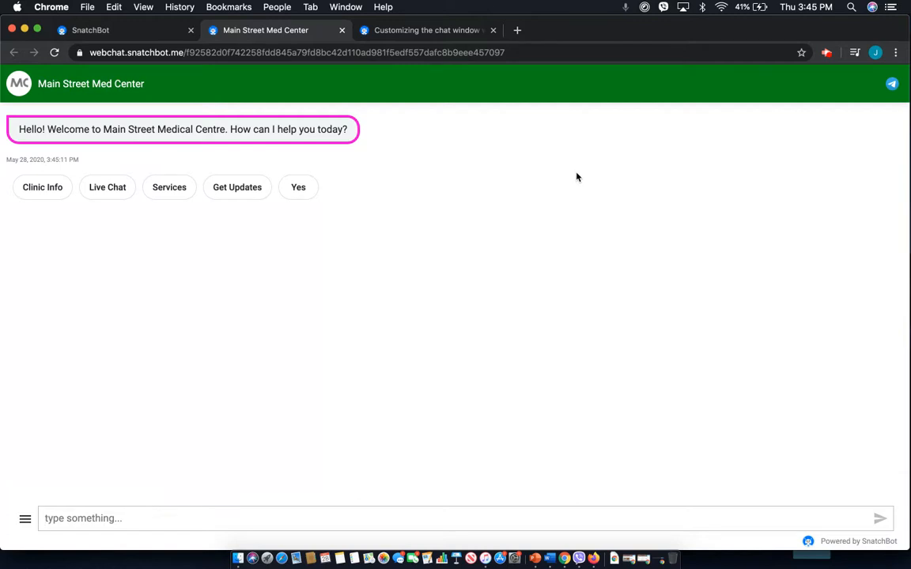
pyautogui.moveTo(679, 177)
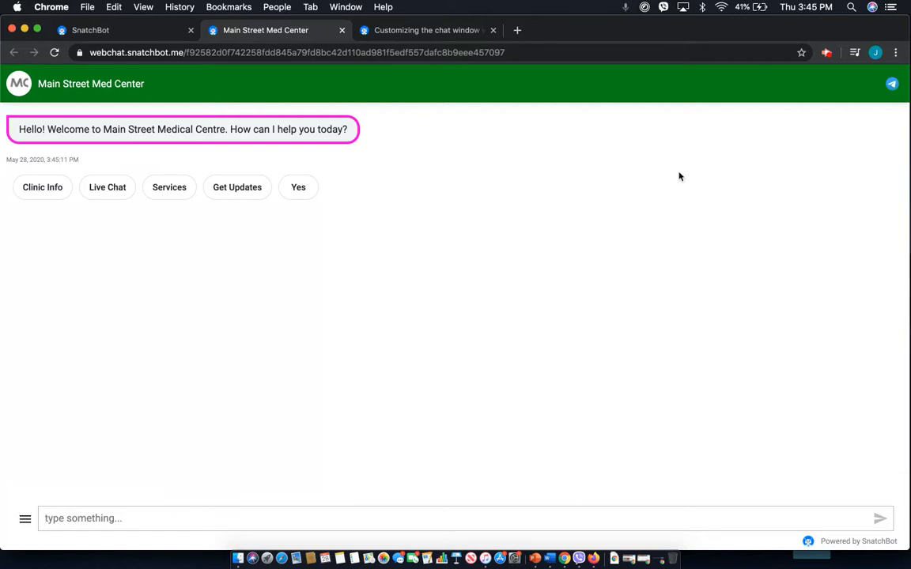
pyautogui.moveTo(712, 182)
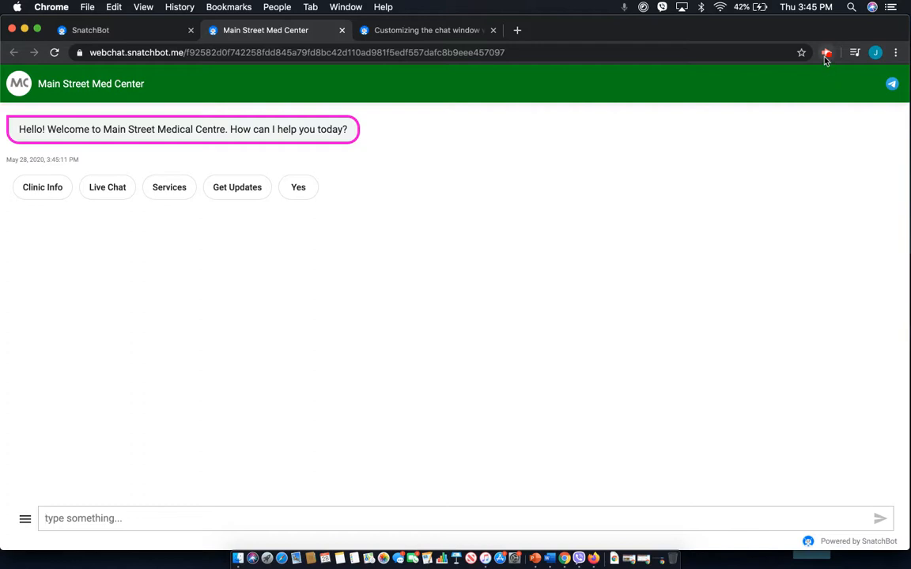
pyautogui.moveTo(827, 52)
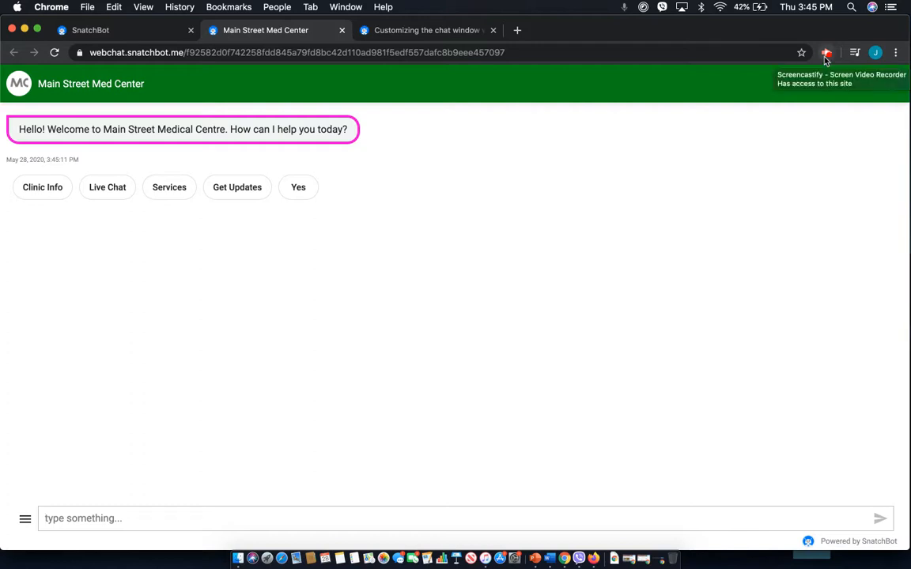